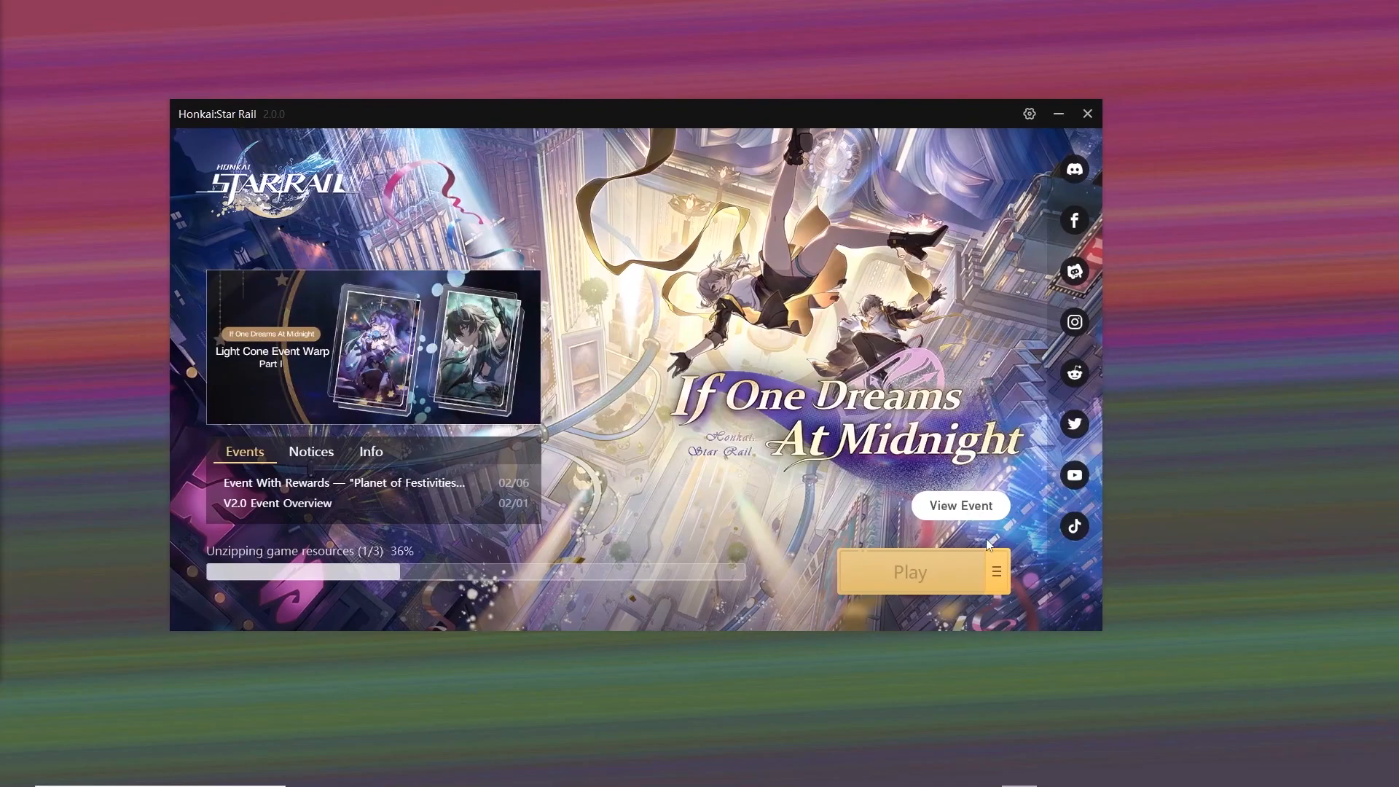
{"action": "mouse_move", "coordinate": [912, 484]}
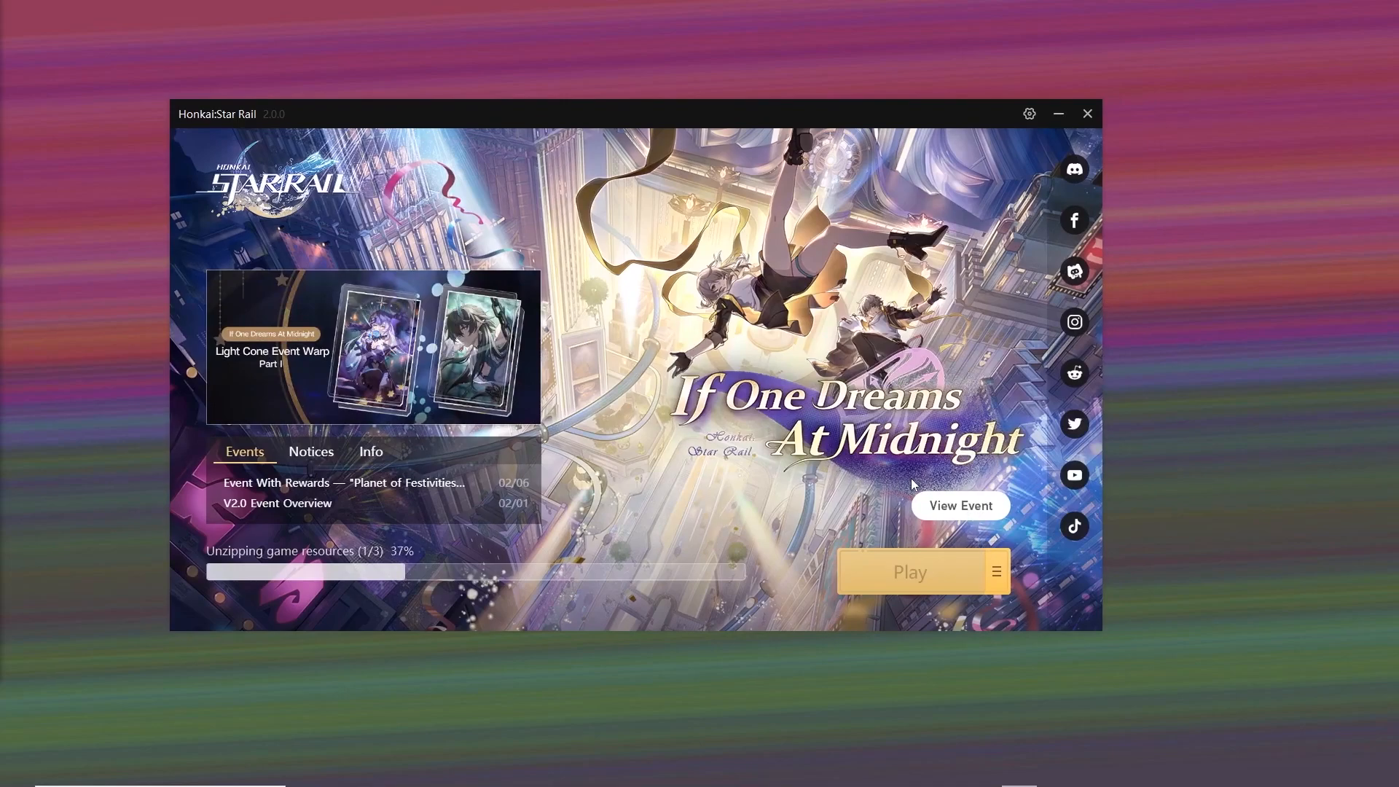
Step: Show the game's Installation Location from the menu beside Play
{"action": "left_click", "coordinate": [997, 571]}
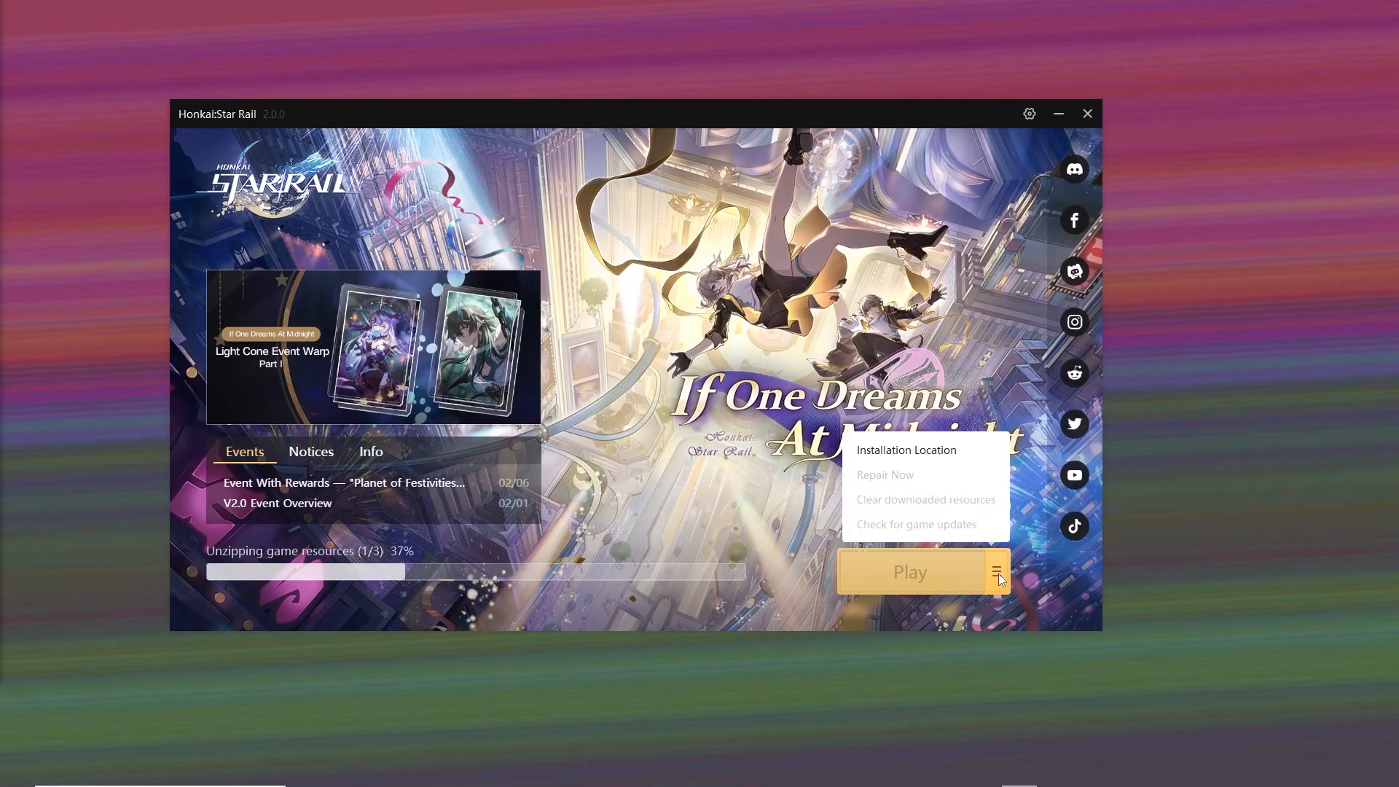
{"action": "left_click", "coordinate": [906, 450]}
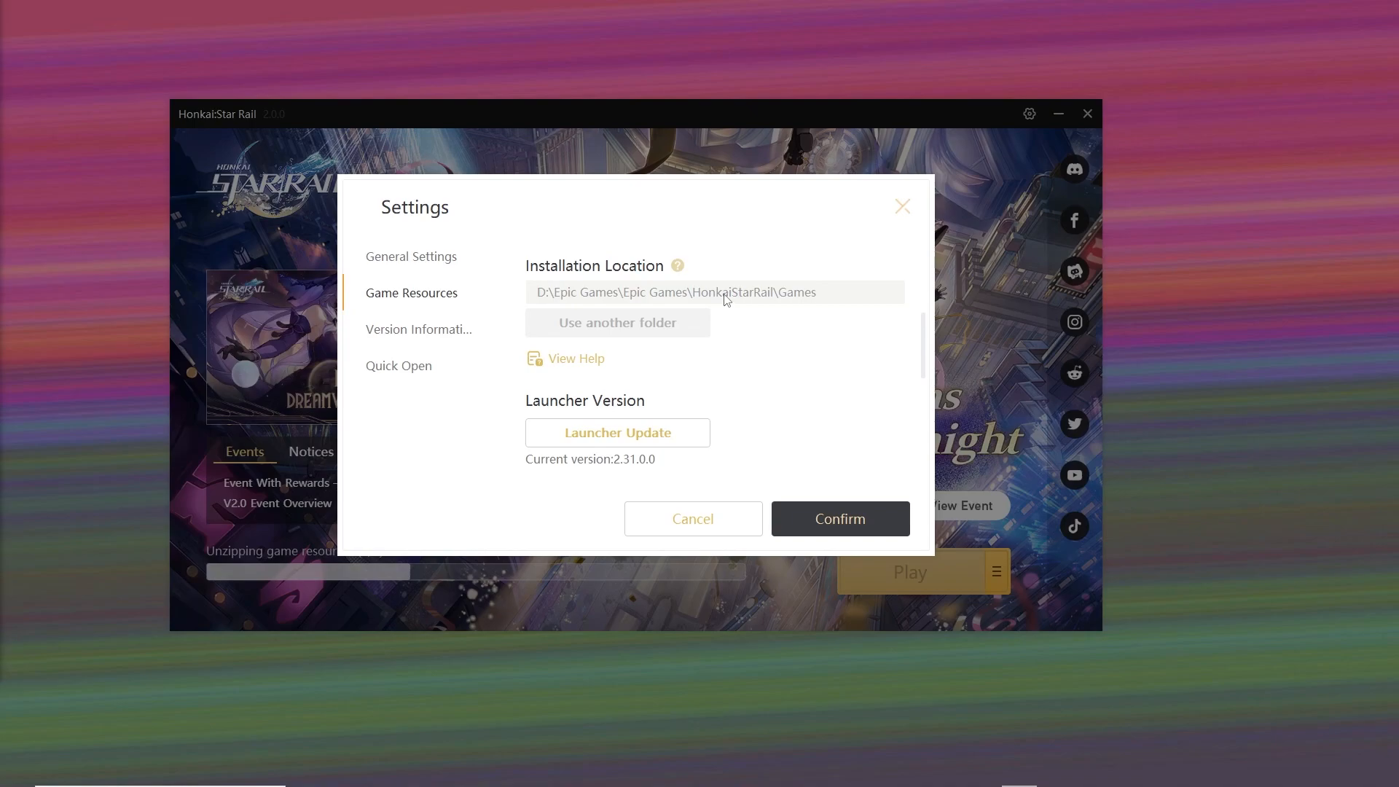
Step: Browse File Explorer to D:\Epic Games\HonkaiStarRail\Games, matching the launcher's install path
{"action": "type", "text": "fil"}
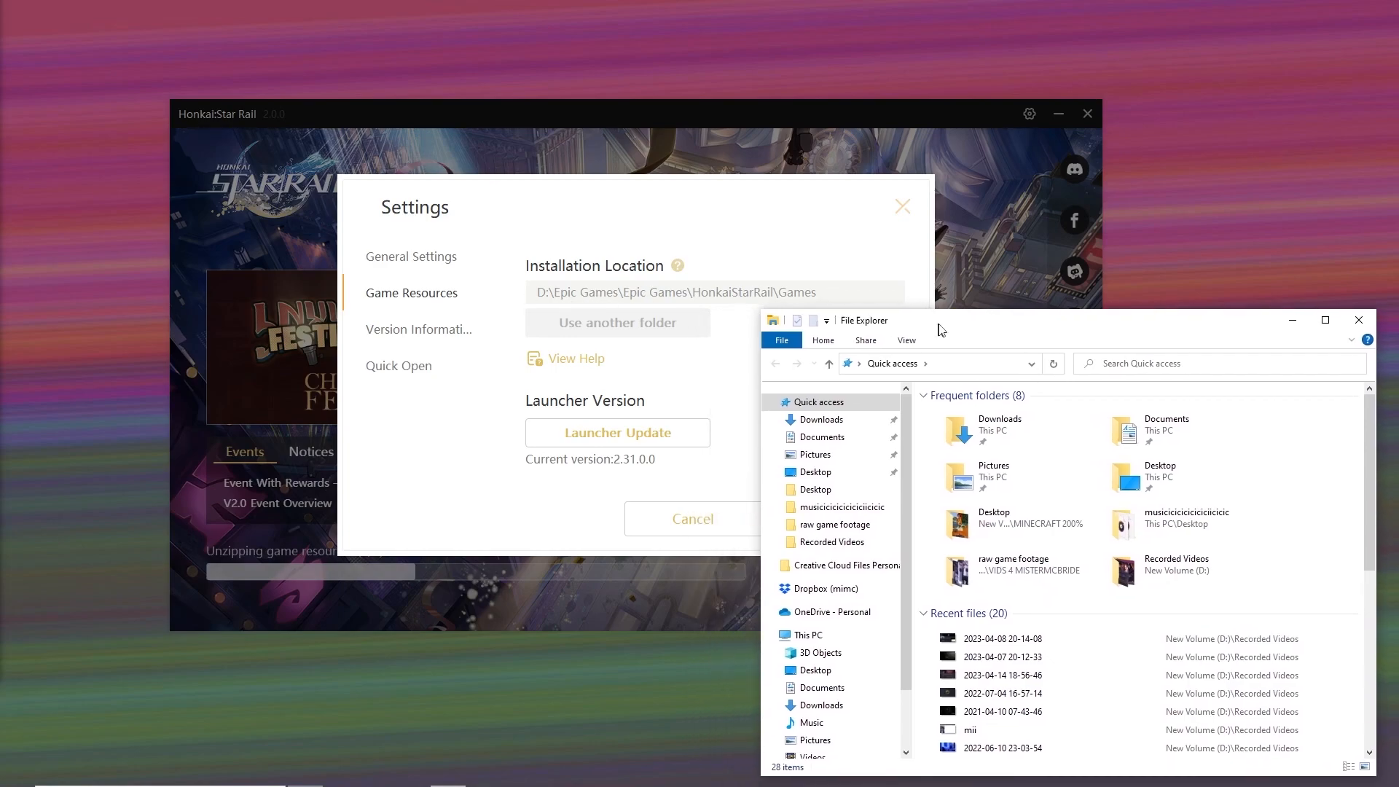
{"action": "left_click", "coordinate": [809, 626]}
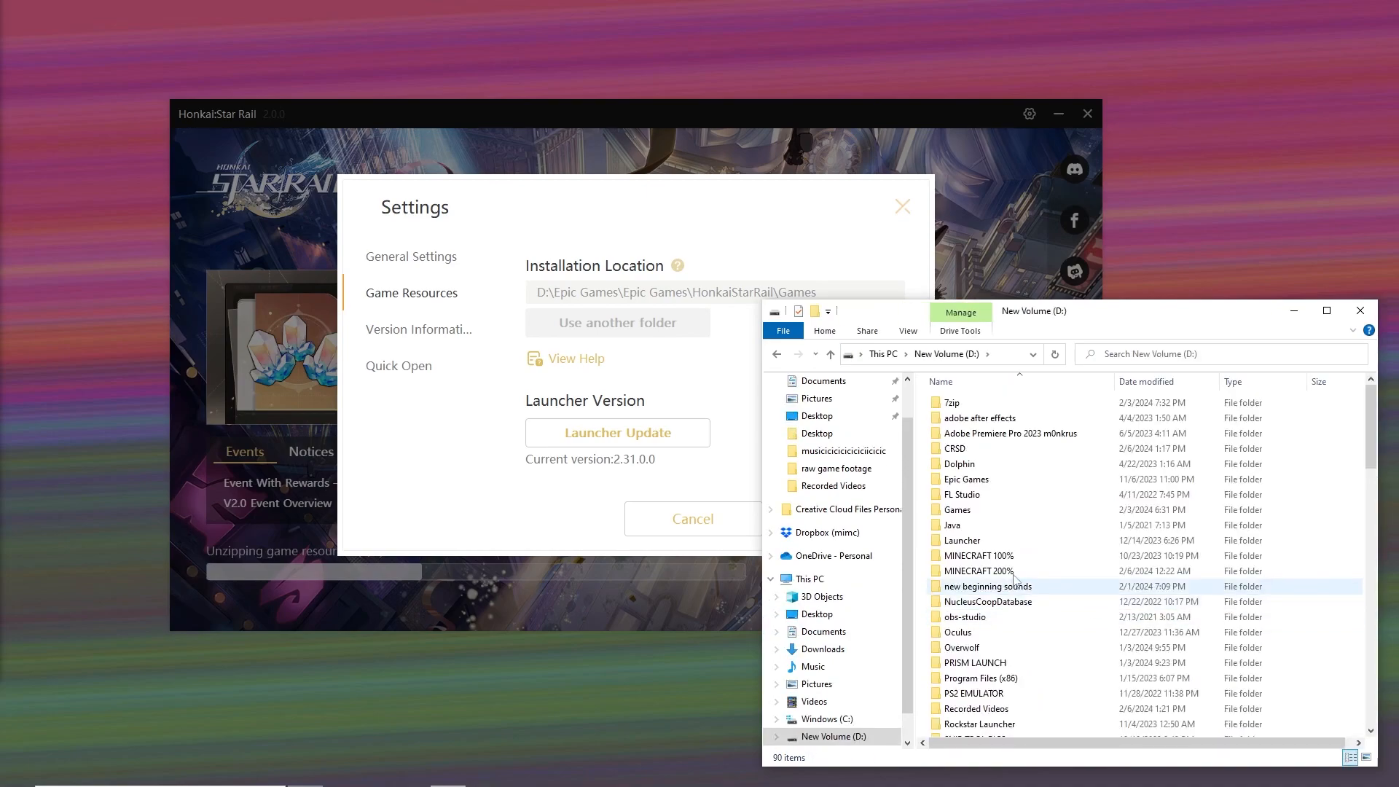
{"action": "double_click", "coordinate": [964, 480]}
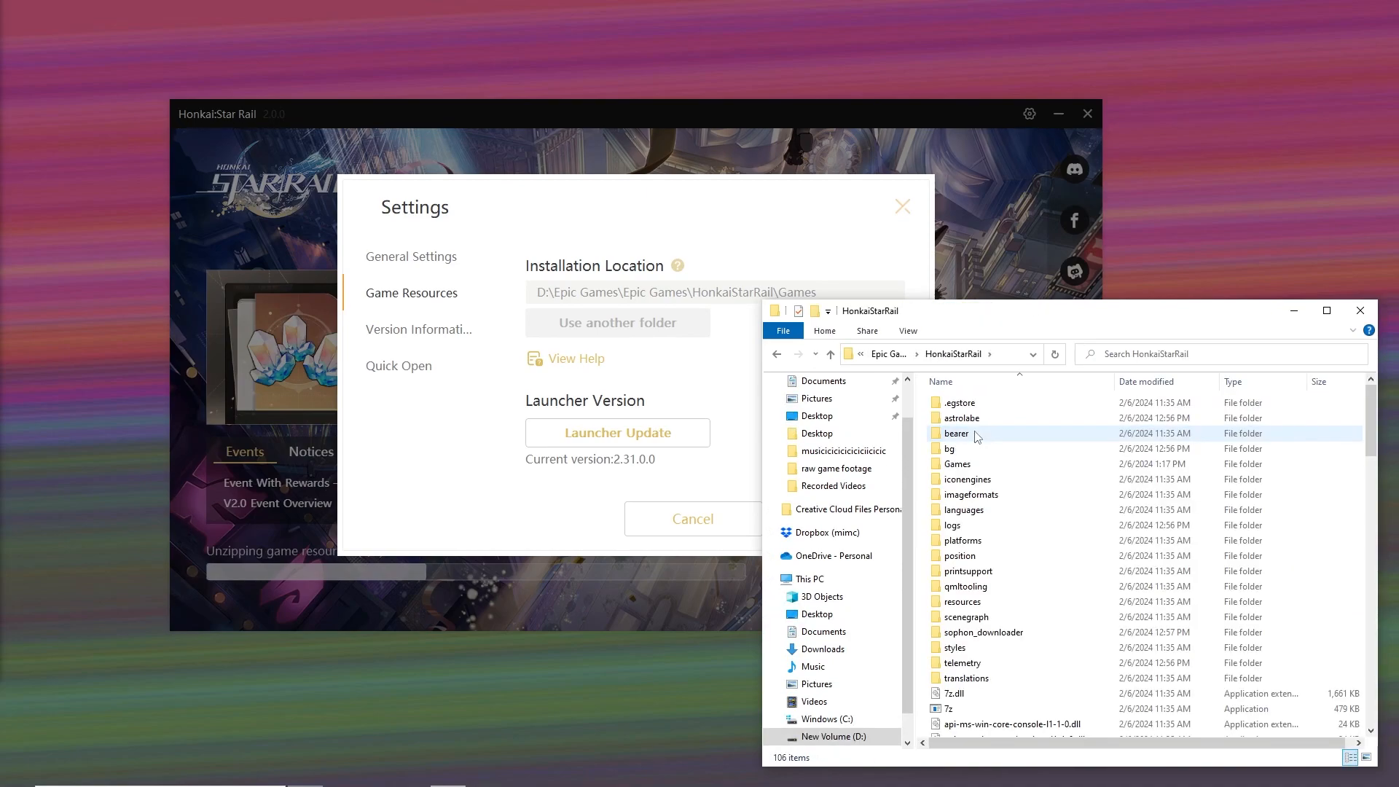
{"action": "double_click", "coordinate": [958, 463]}
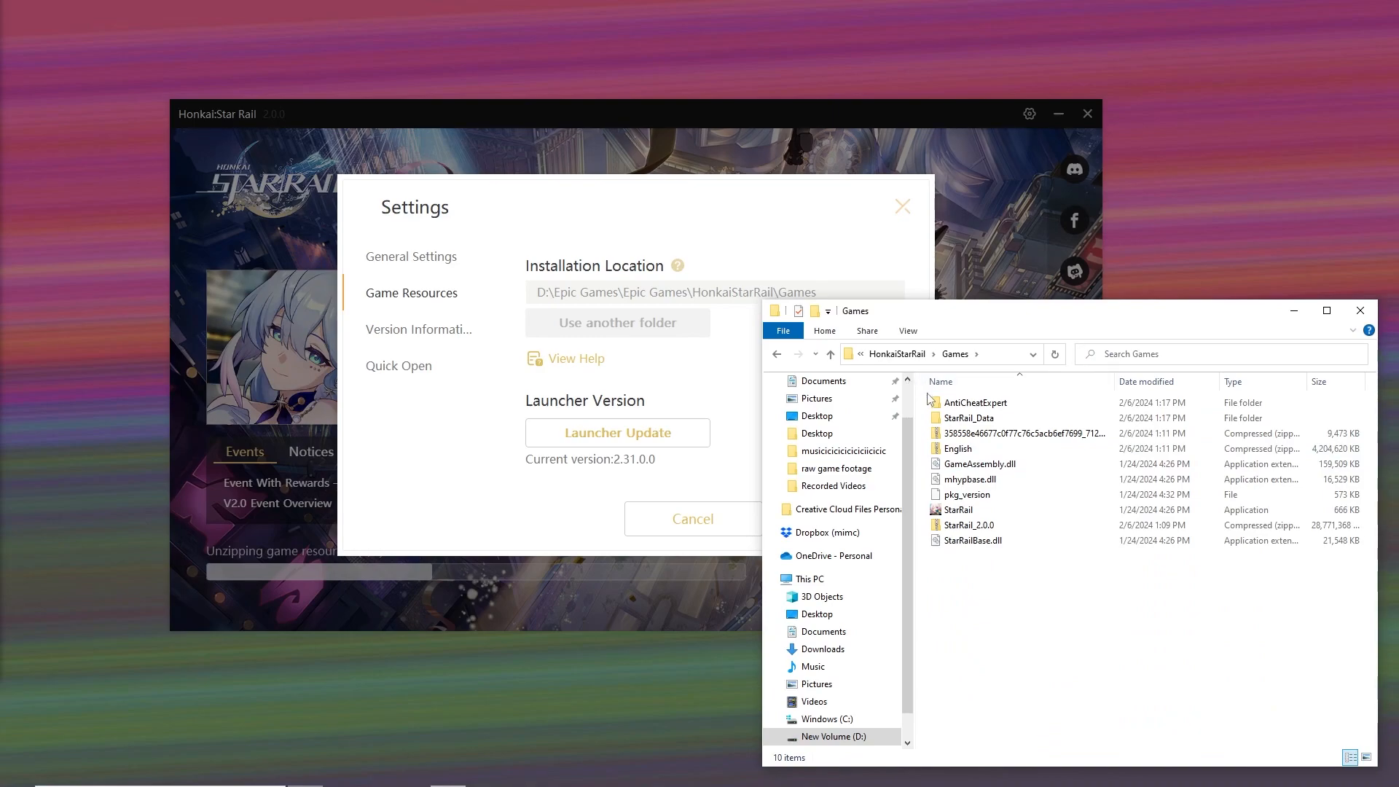
Step: Bring up the Properties window of the StarRail application in the Games folder
{"action": "left_click", "coordinate": [959, 510]}
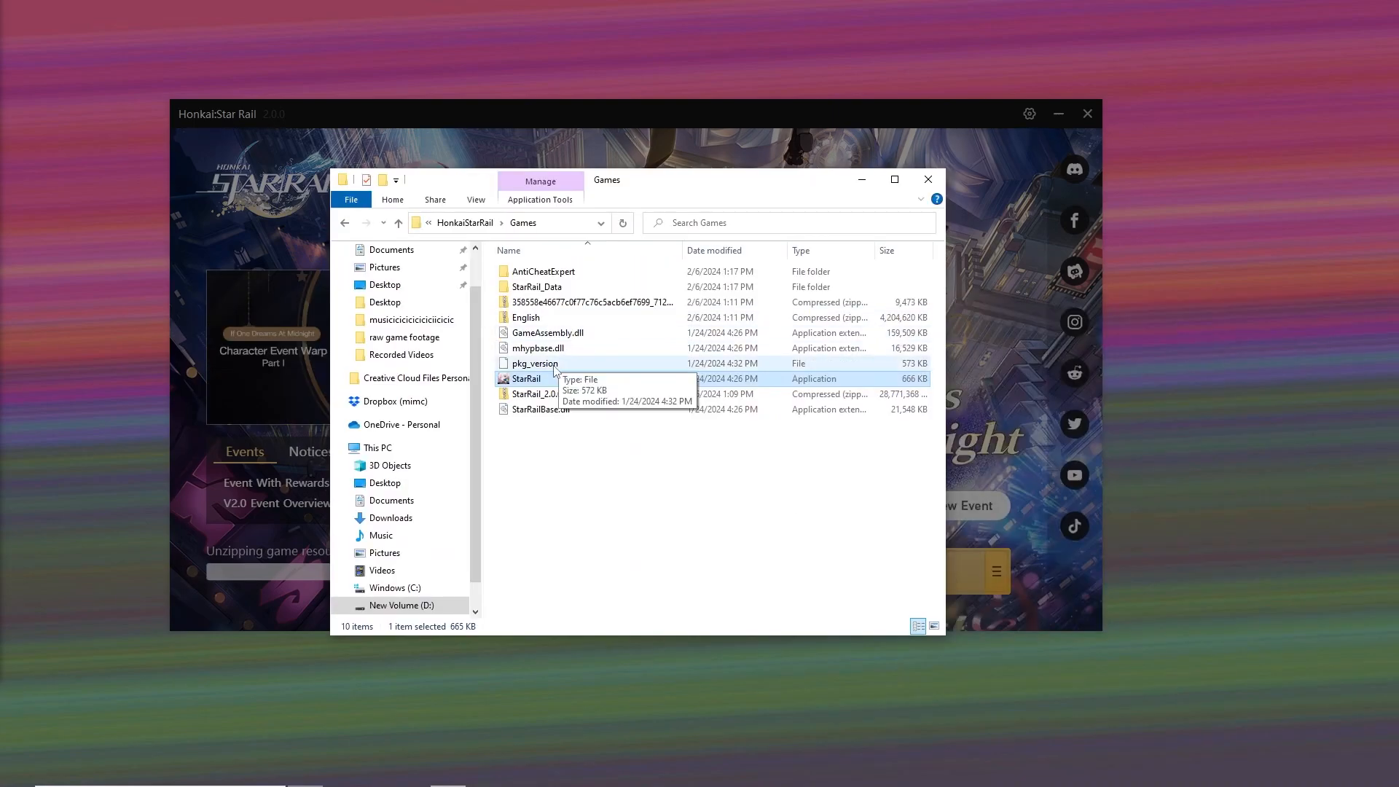
{"action": "left_click", "coordinate": [527, 379]}
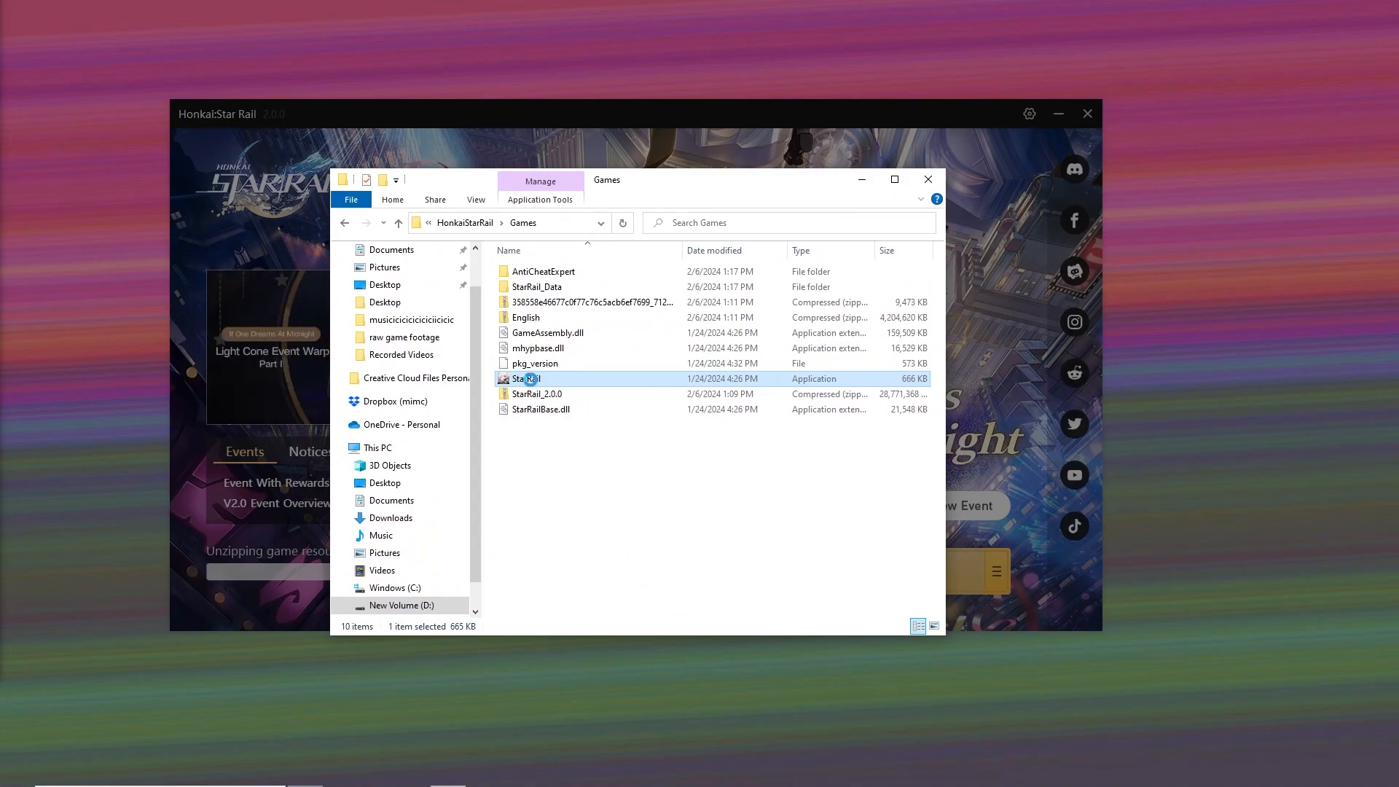
{"action": "right_click", "coordinate": [526, 379]}
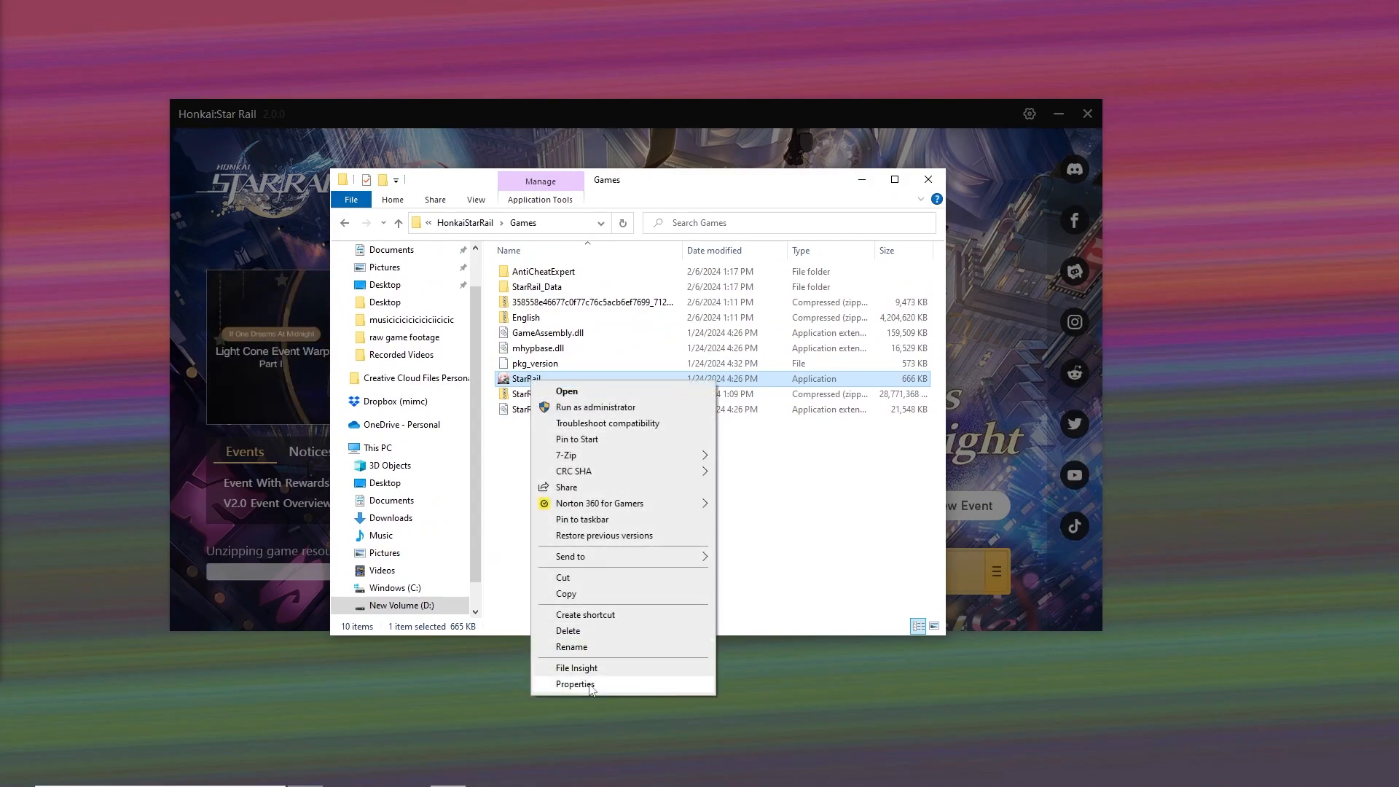
{"action": "left_click", "coordinate": [575, 685]}
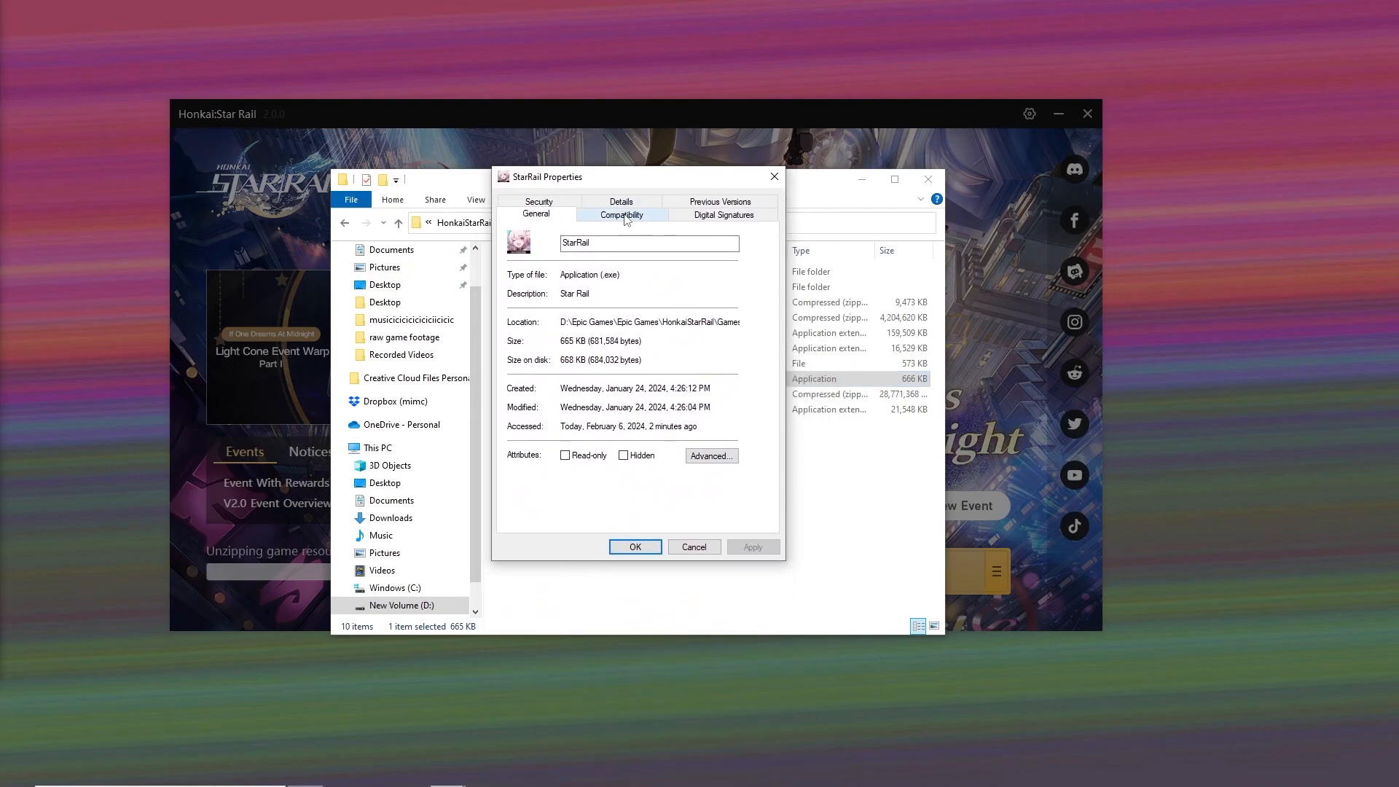
Step: Enable Disable fullscreen optimizations and Run as administrator in Compatibility, apply, then confirm the launcher settings
{"action": "left_click", "coordinate": [621, 214]}
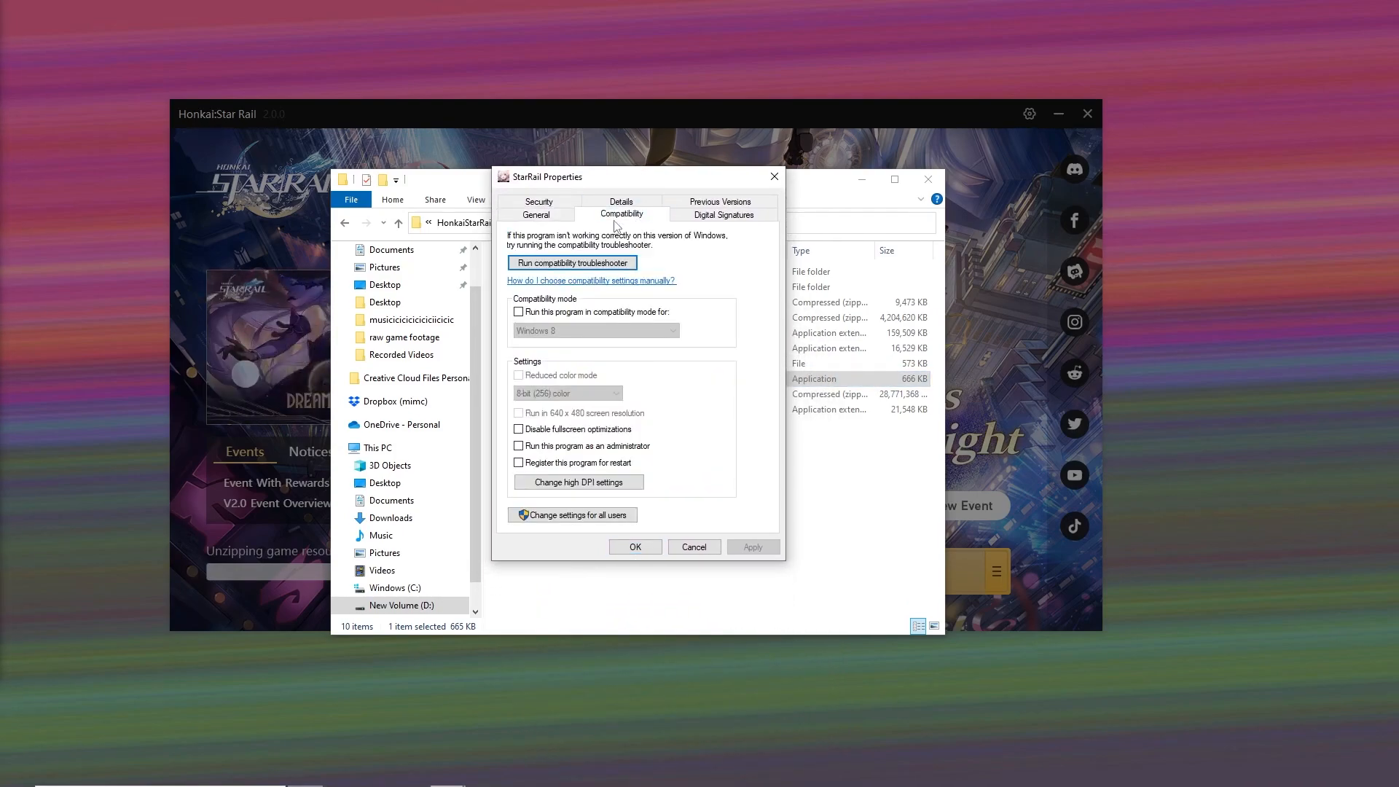
{"action": "left_click", "coordinate": [519, 428]}
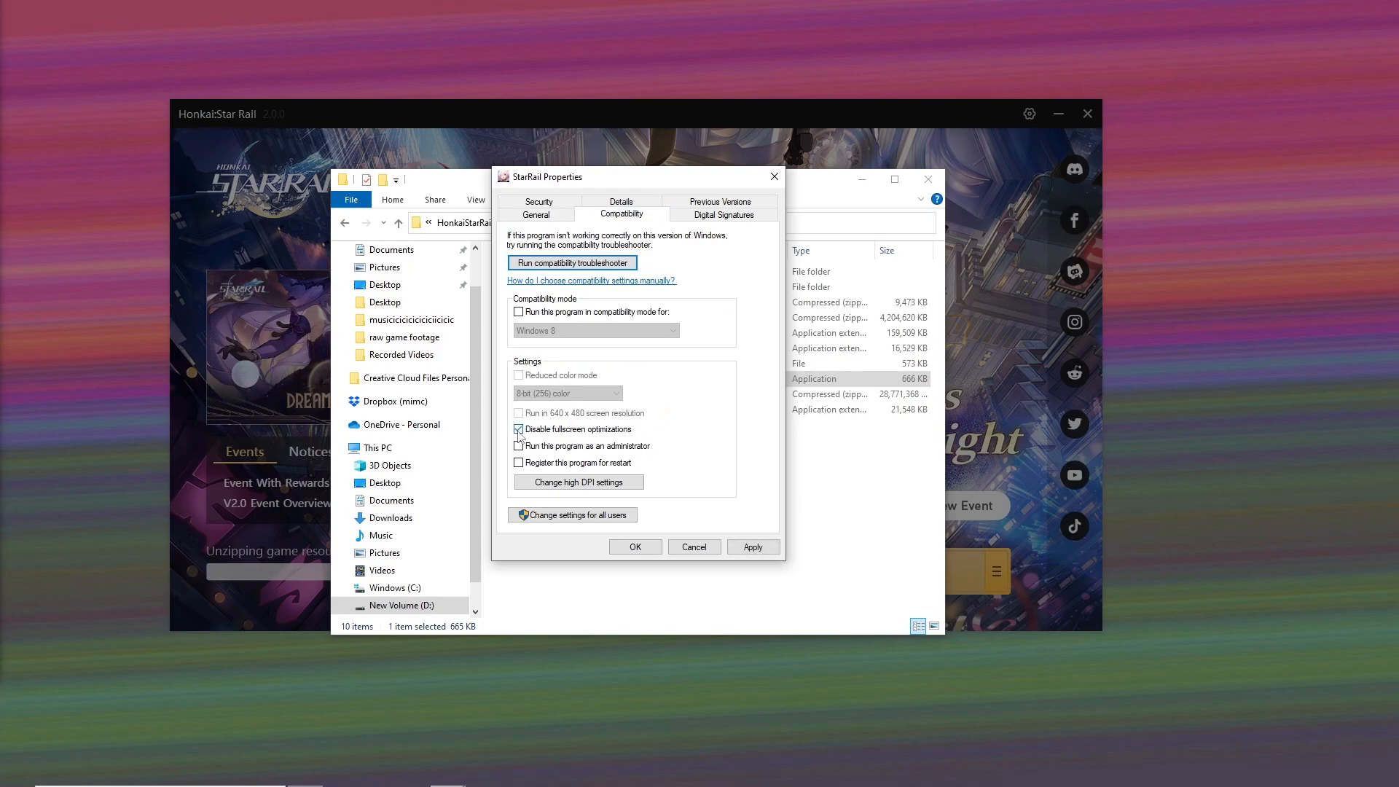
{"action": "left_click", "coordinate": [519, 429]}
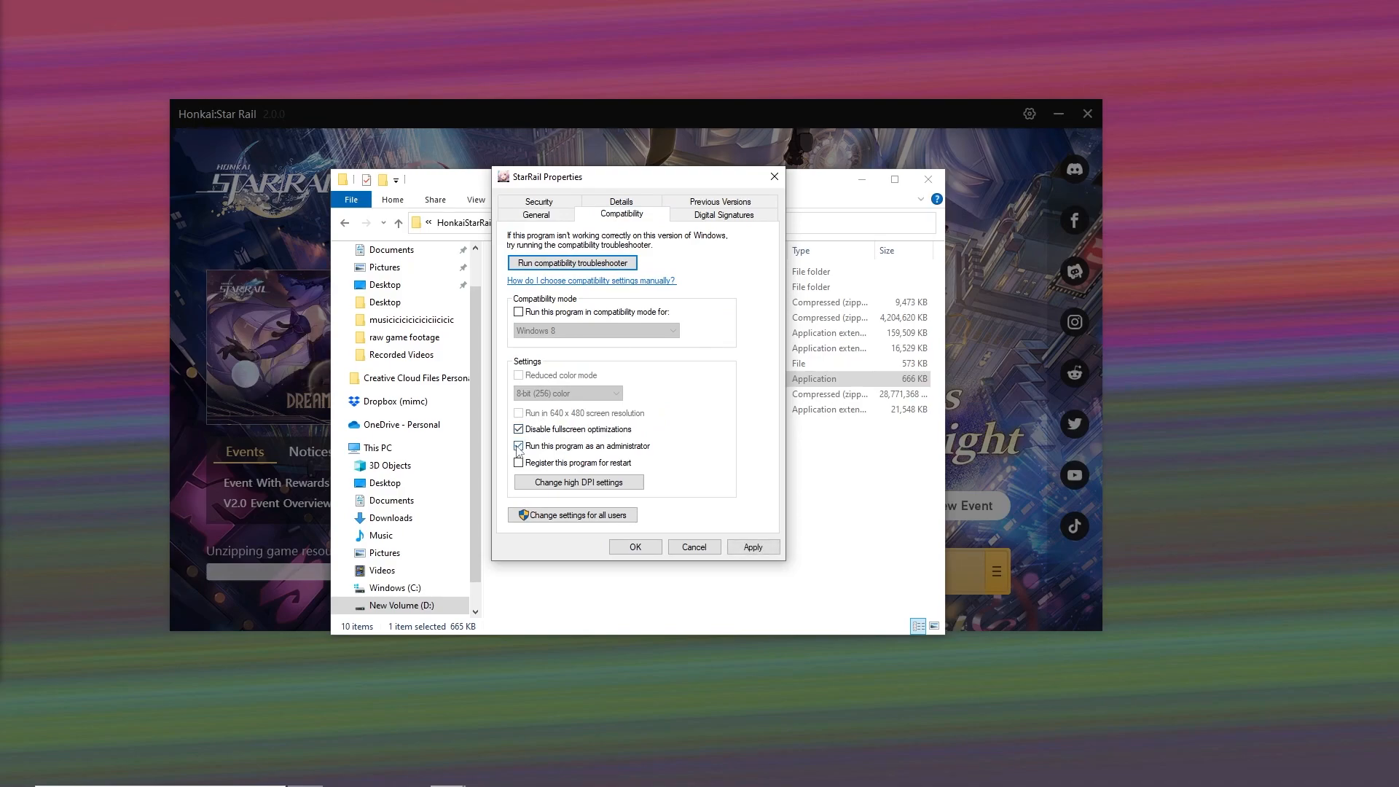
{"action": "left_click", "coordinate": [519, 462]}
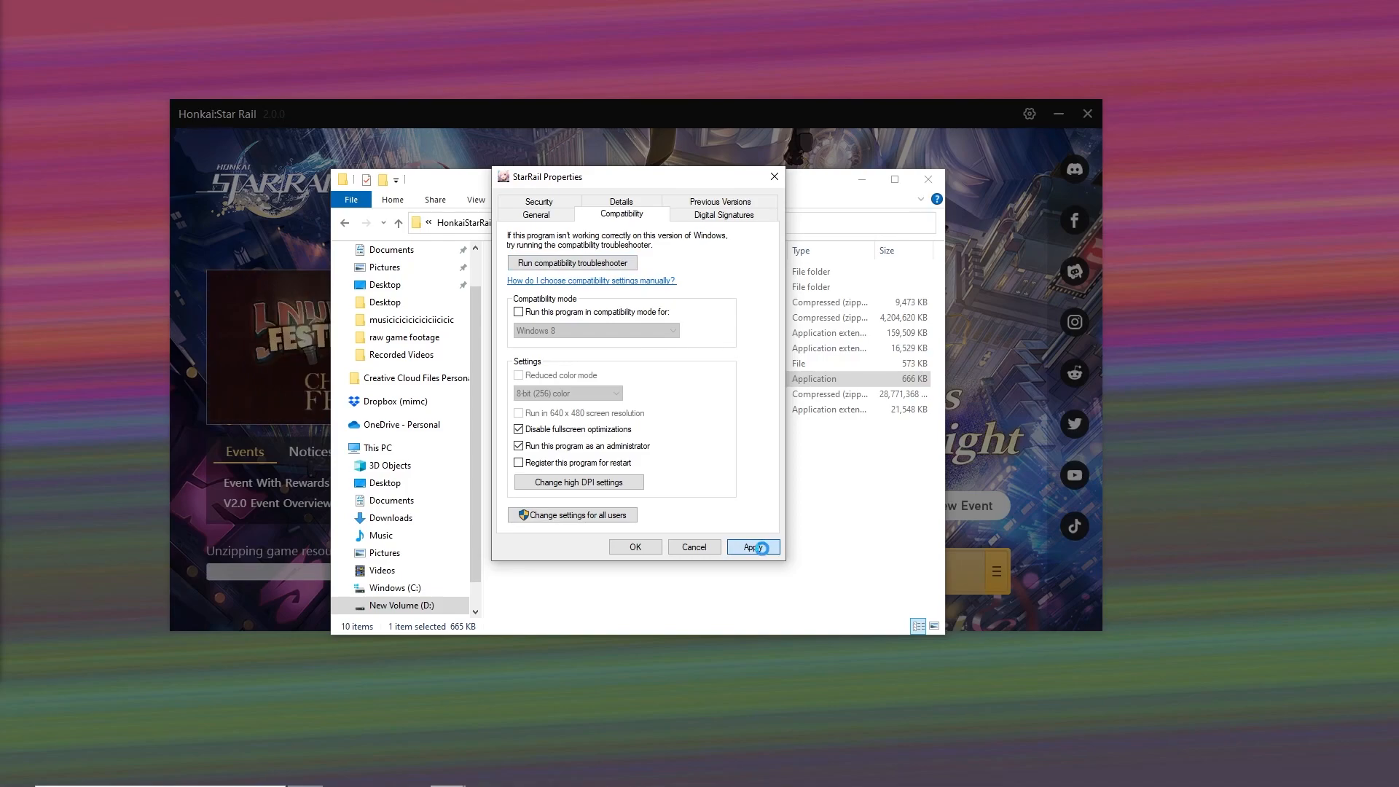
{"action": "left_click", "coordinate": [752, 546]}
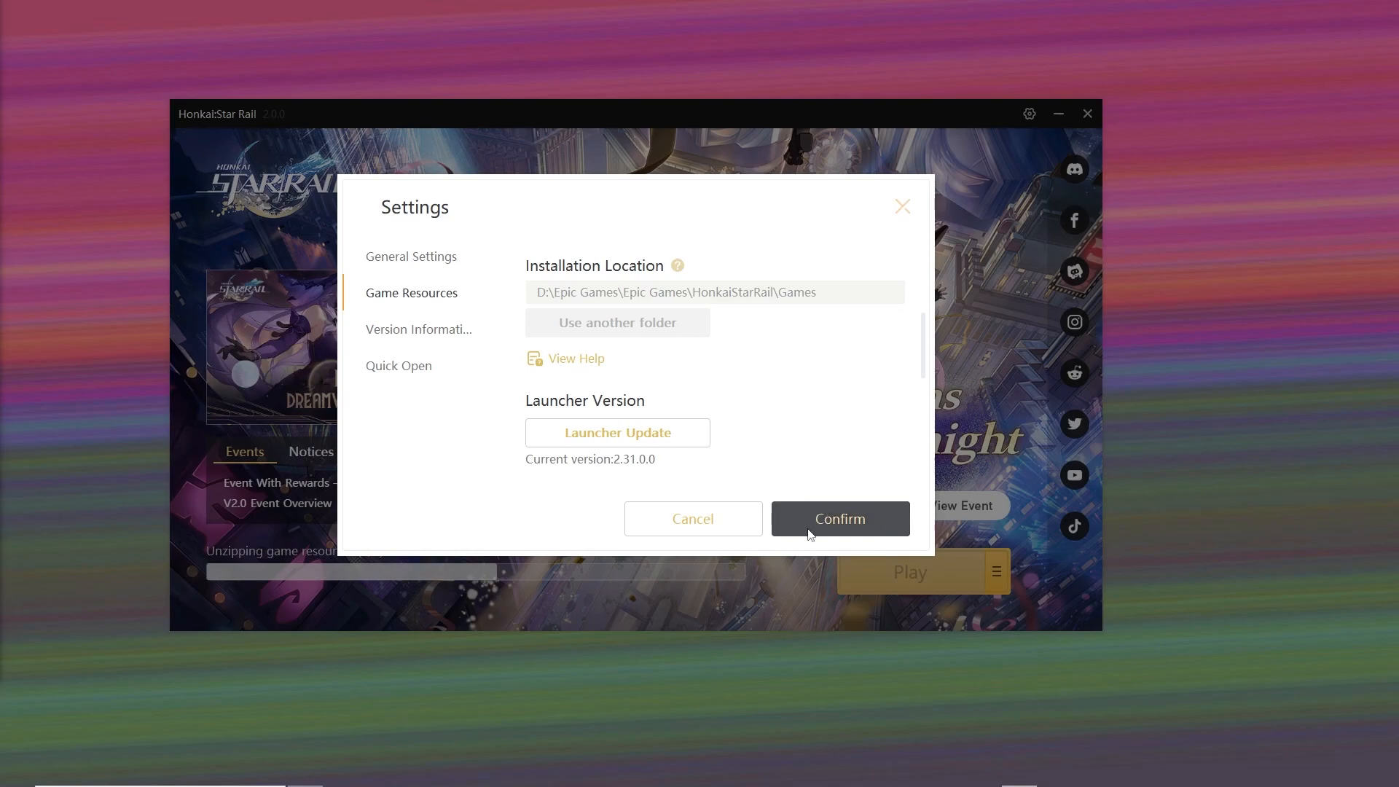
{"action": "left_click", "coordinate": [838, 519]}
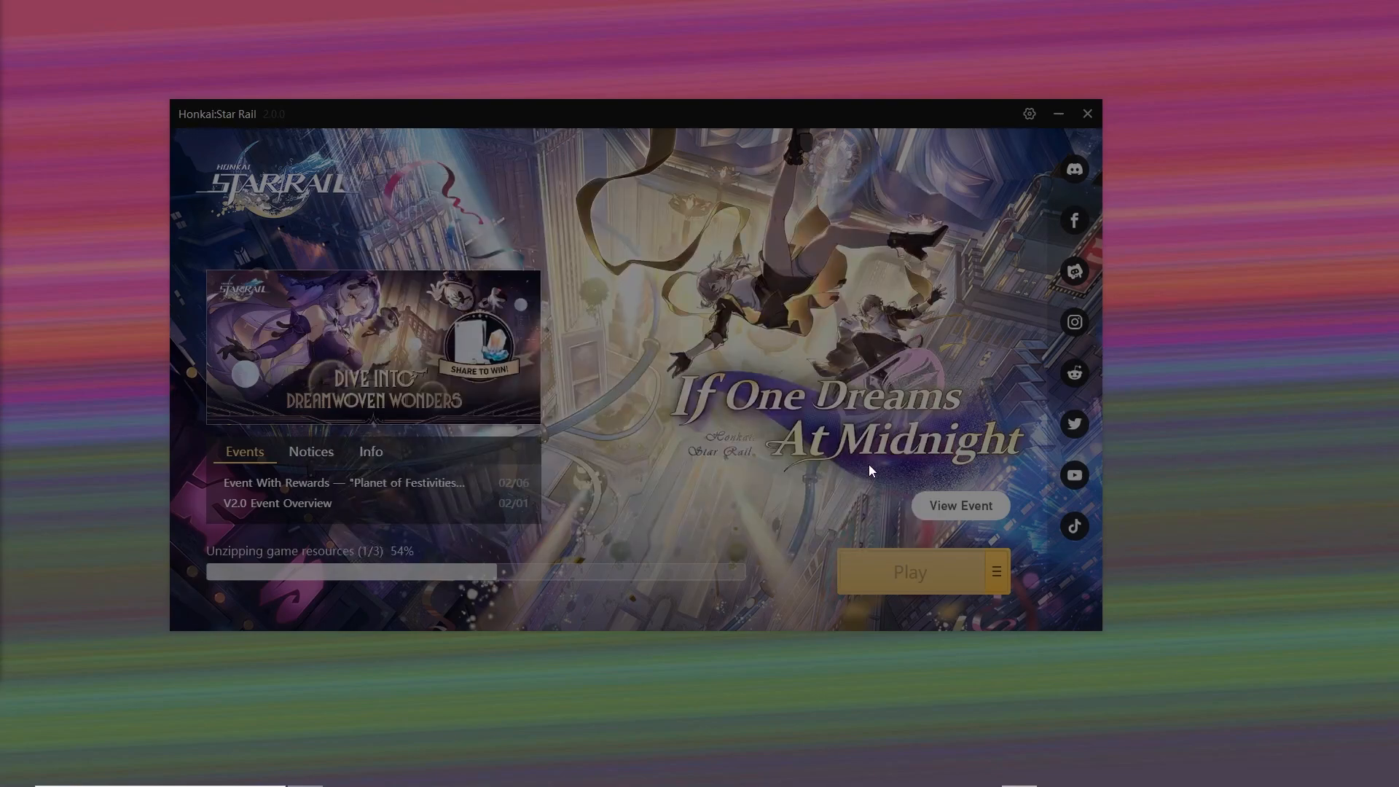